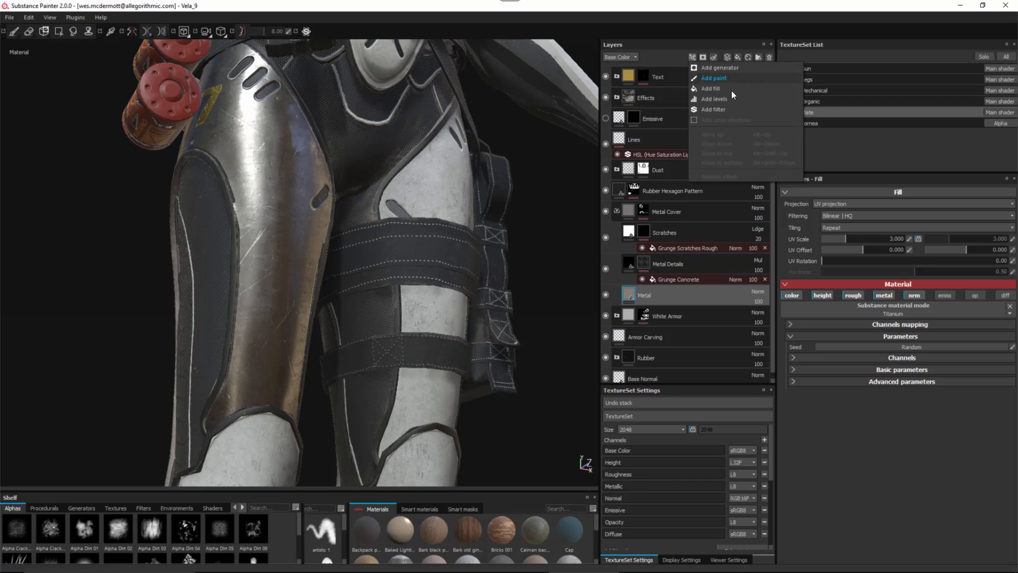
# Step: Add a filter effect to the Metal layer from the Add effect menu
pyautogui.click(713, 109)
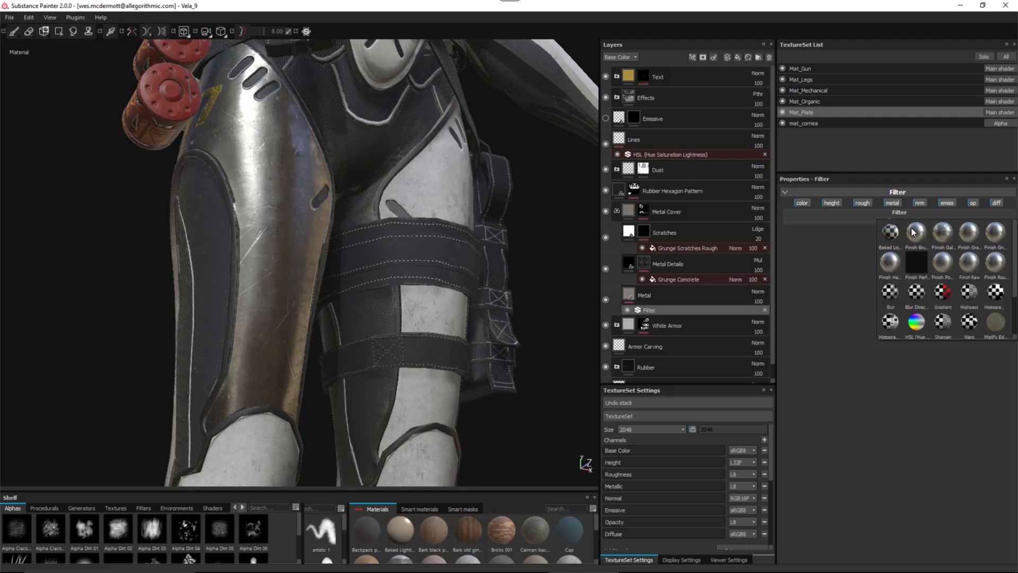
pyautogui.moveTo(917, 230)
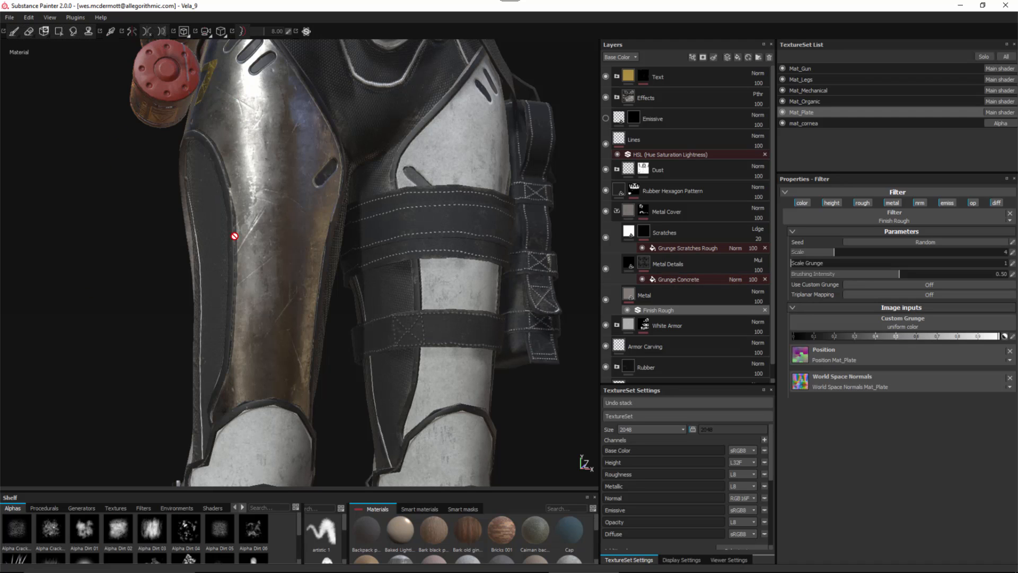
pyautogui.moveTo(244, 315)
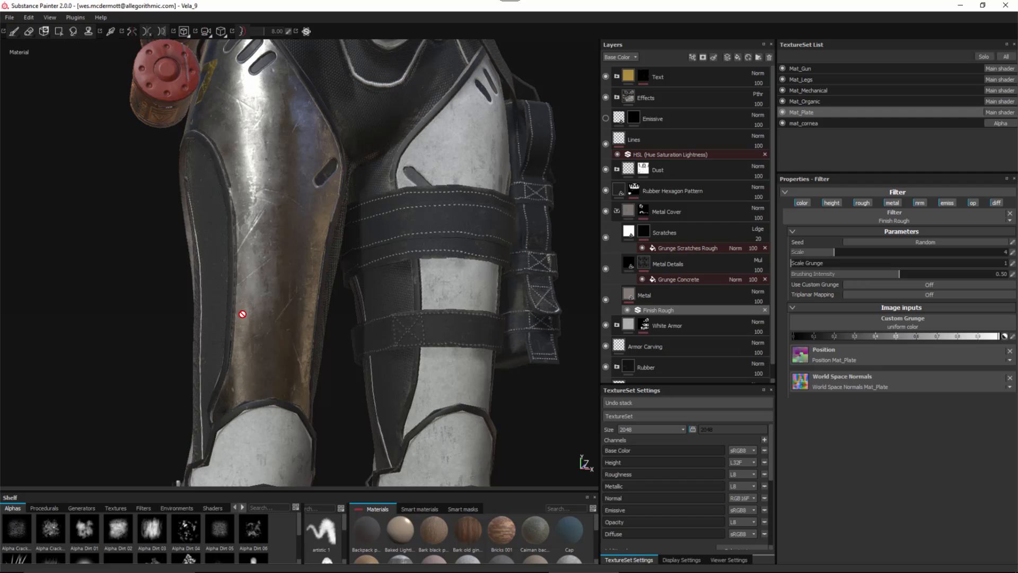
# Step: Raise the Finish Rough Brushing Intensity from 0.50 to about 0.61
pyautogui.moveTo(886, 273); pyautogui.dragTo(922, 274)
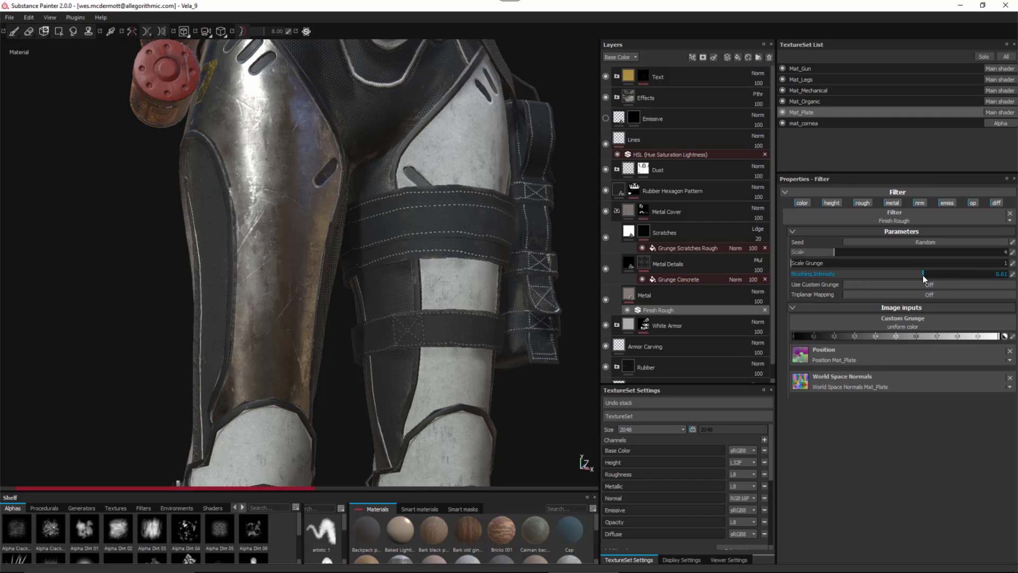